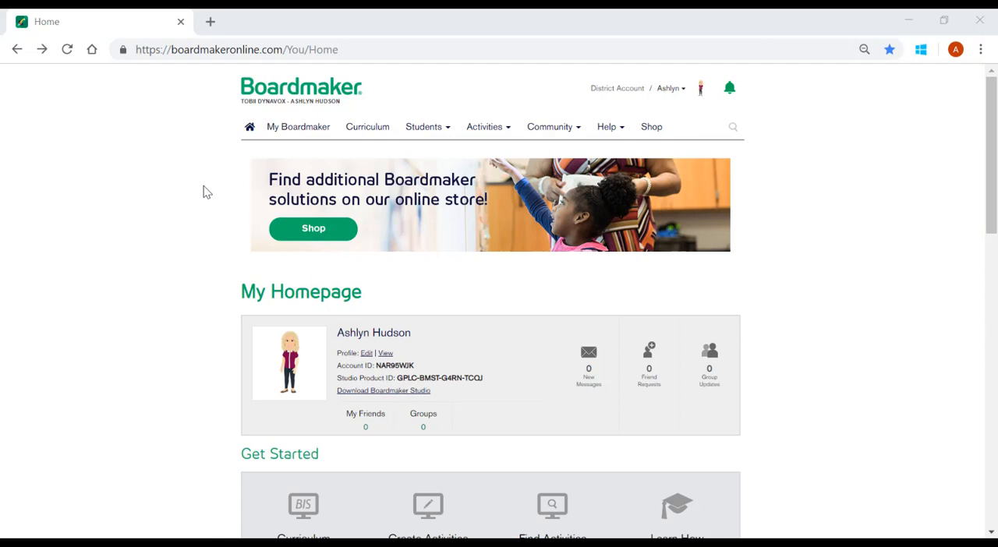
Step: Open Student Management from the Students menu to view the seven-student roster
left_click(424, 126)
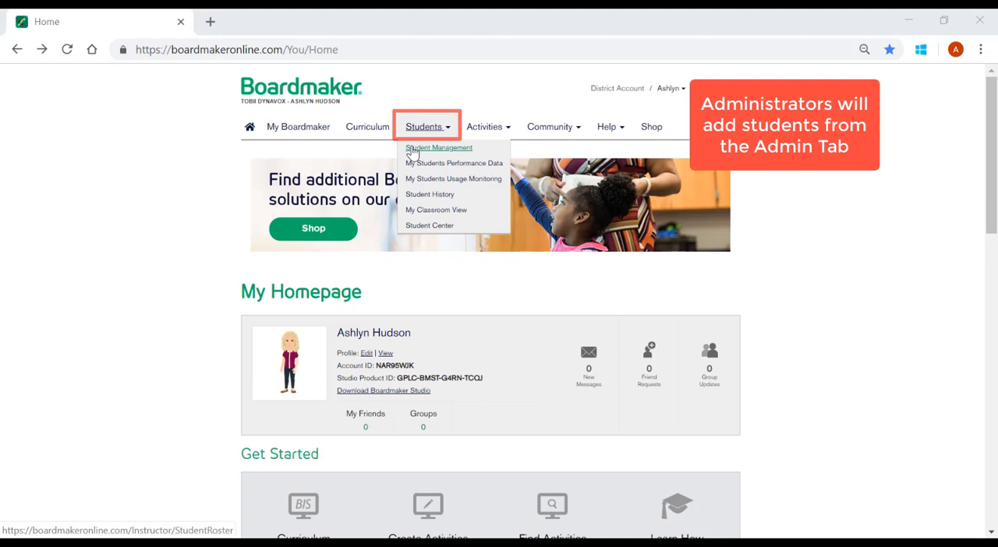
left_click(438, 147)
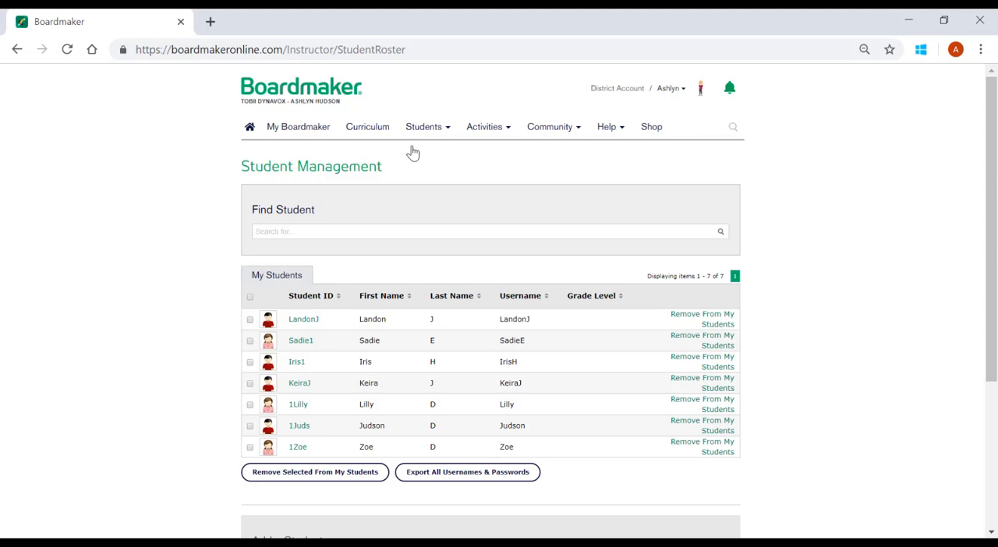
Step: Scroll to the Add a Student section and open the Add New Student form
scroll("down", 3)
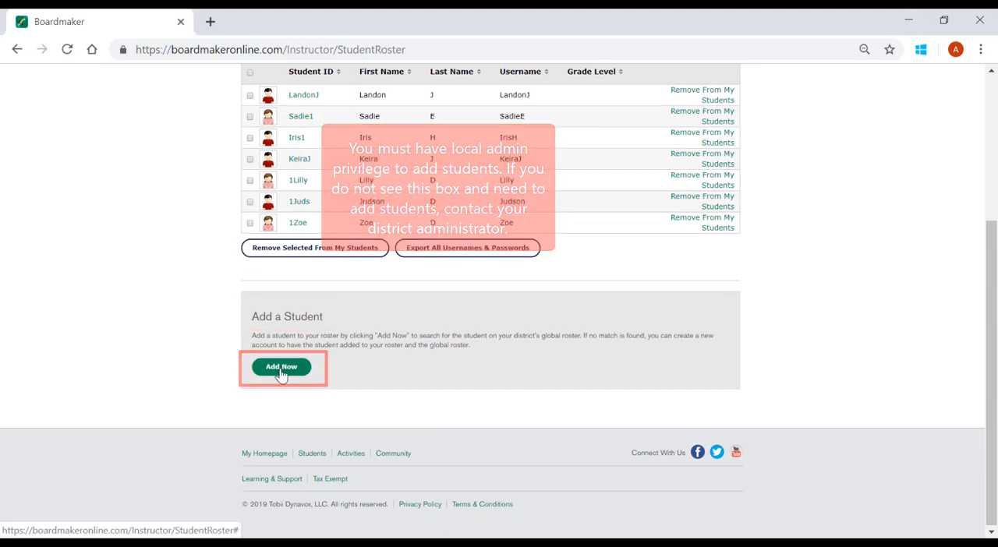
left_click(281, 367)
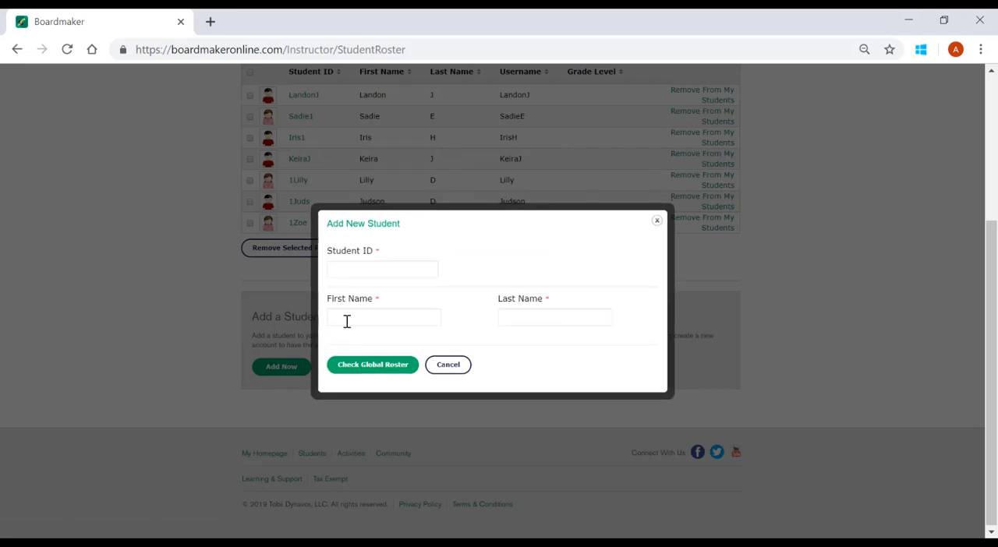
Step: Enter student ID ss123 and name Sam Student, then check the global roster
left_click(382, 269)
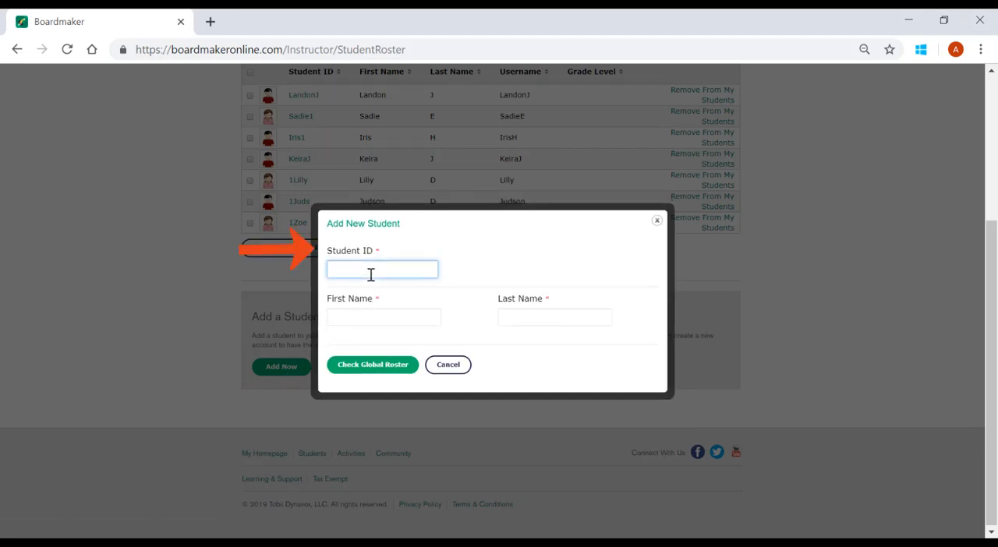
type("ss123")
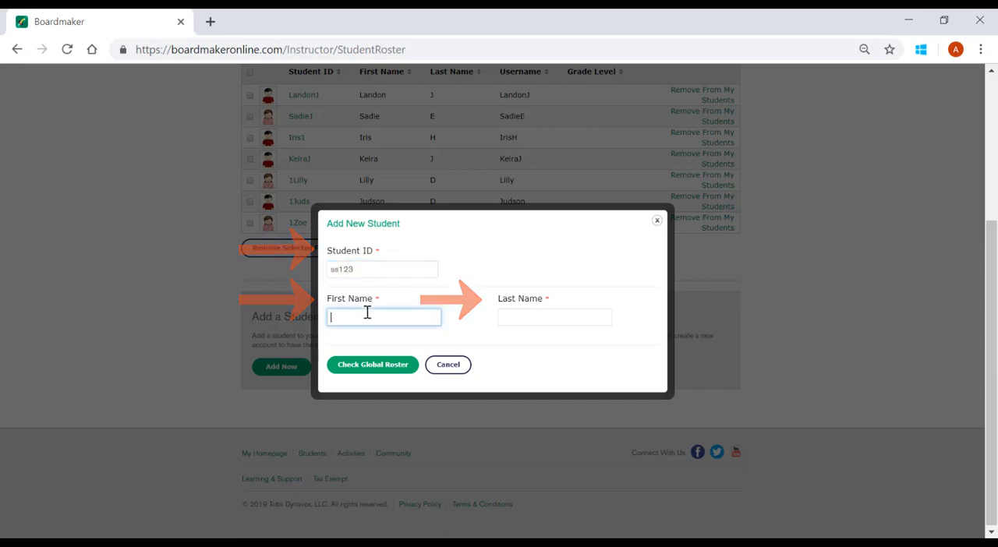
type("Stu")
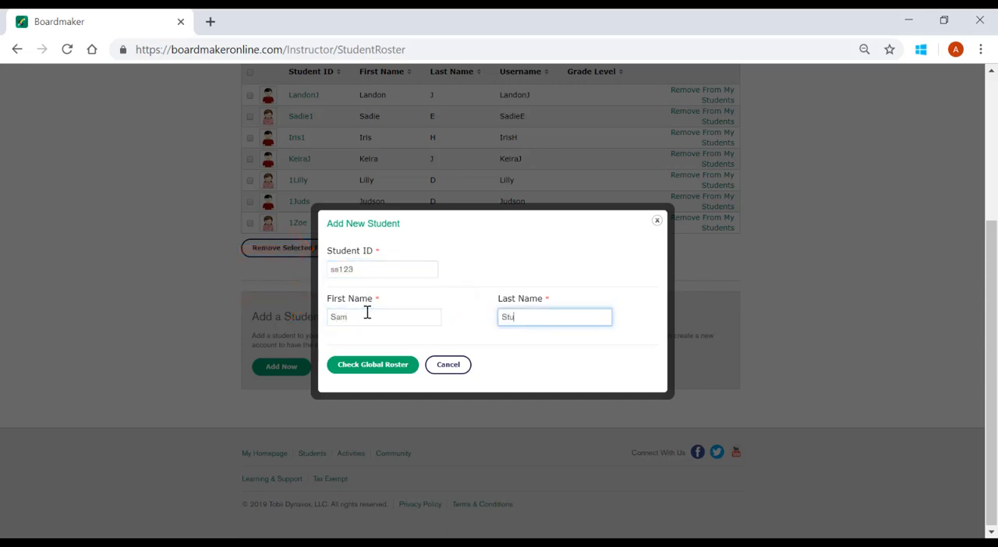
type("dent")
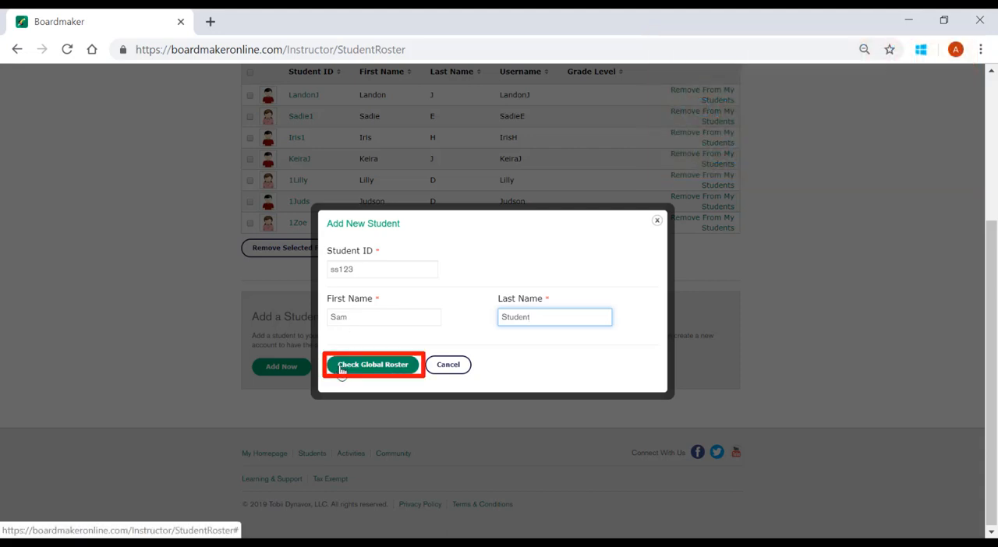
left_click(373, 364)
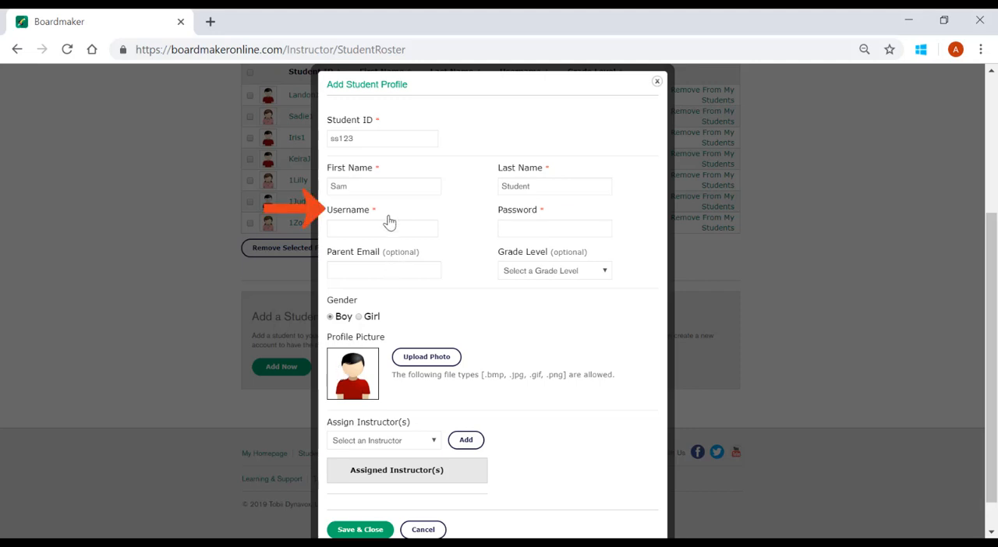
left_click(382, 228)
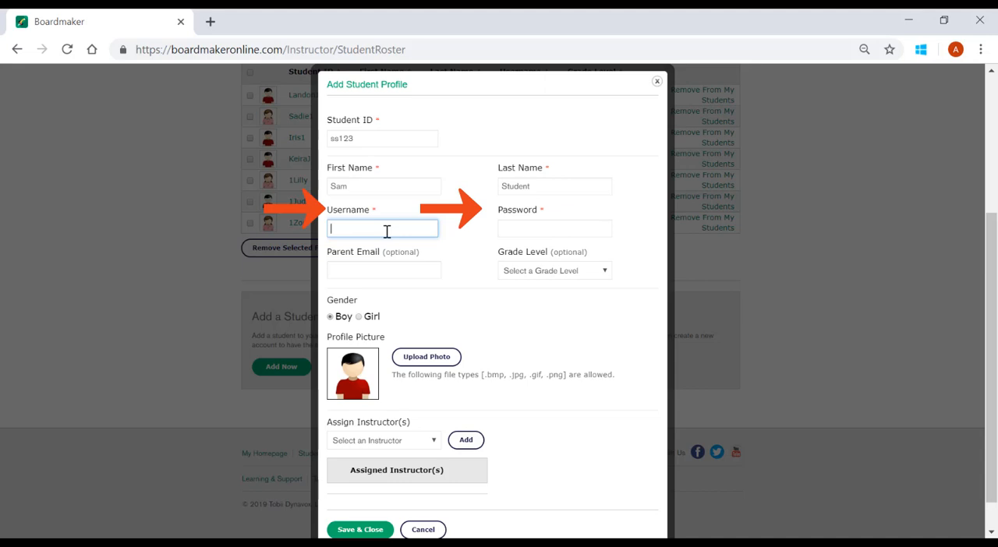
type("s")
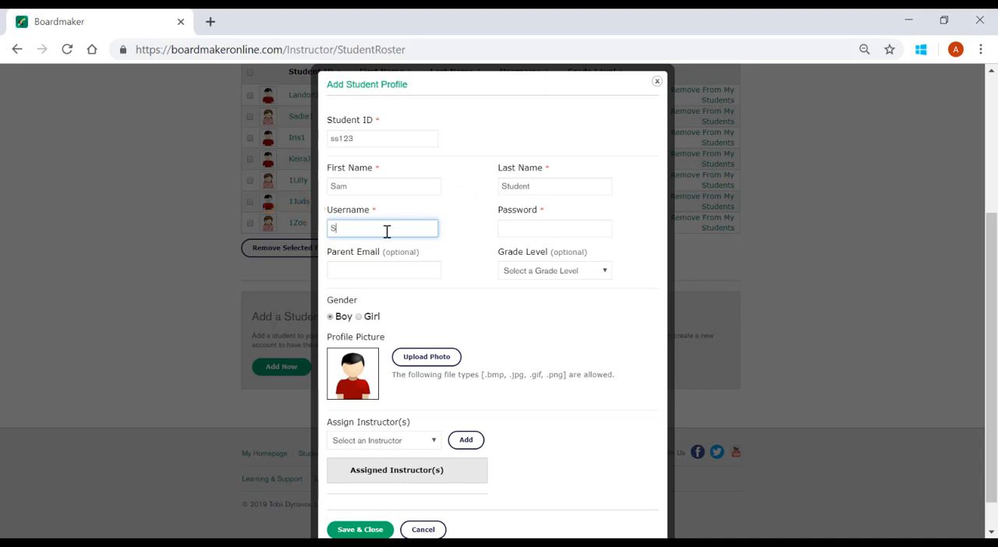
type("amS")
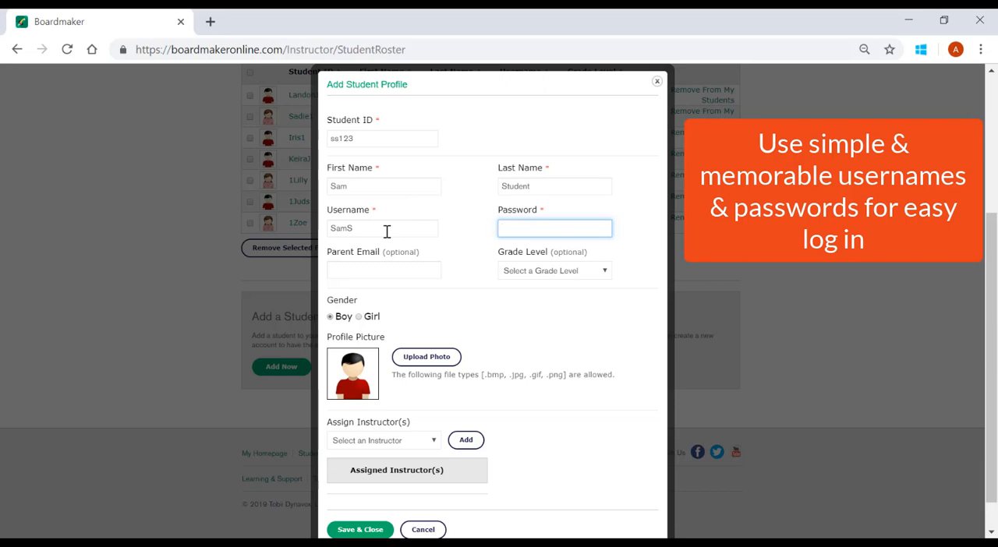
left_click(554, 228)
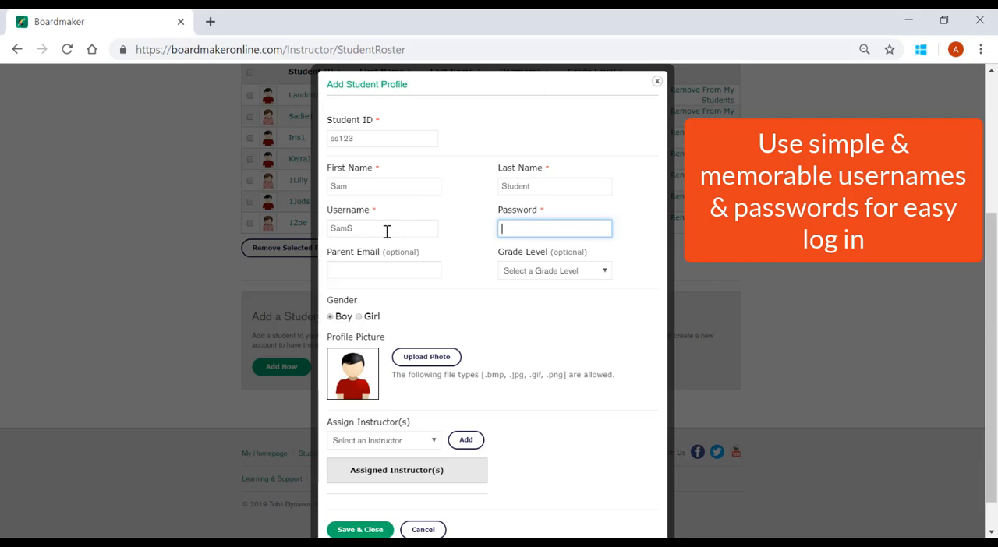
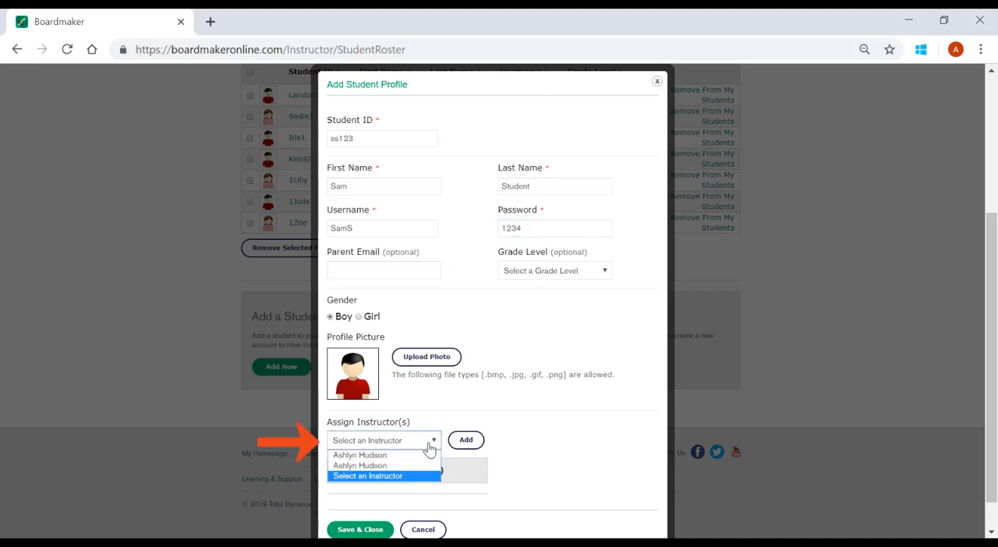
left_click(359, 455)
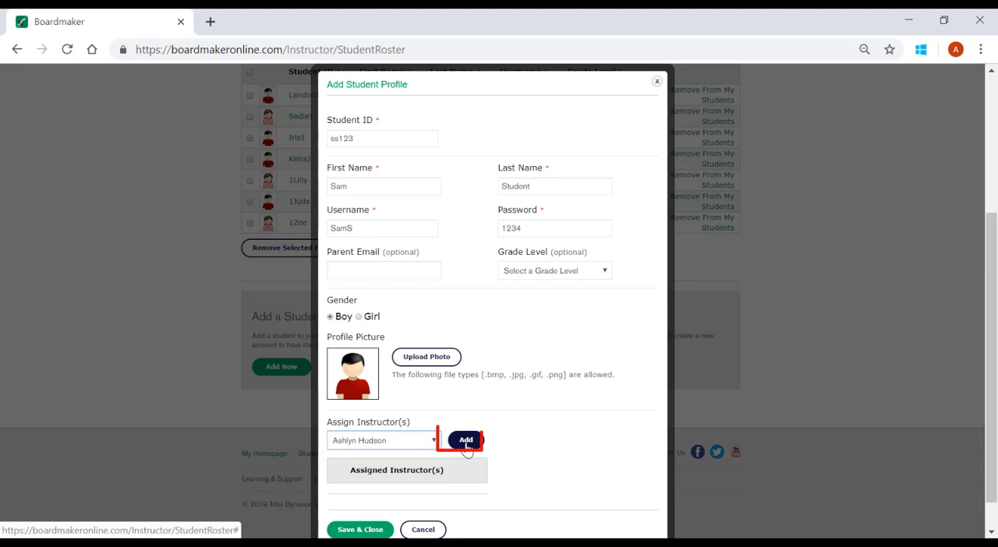
left_click(460, 439)
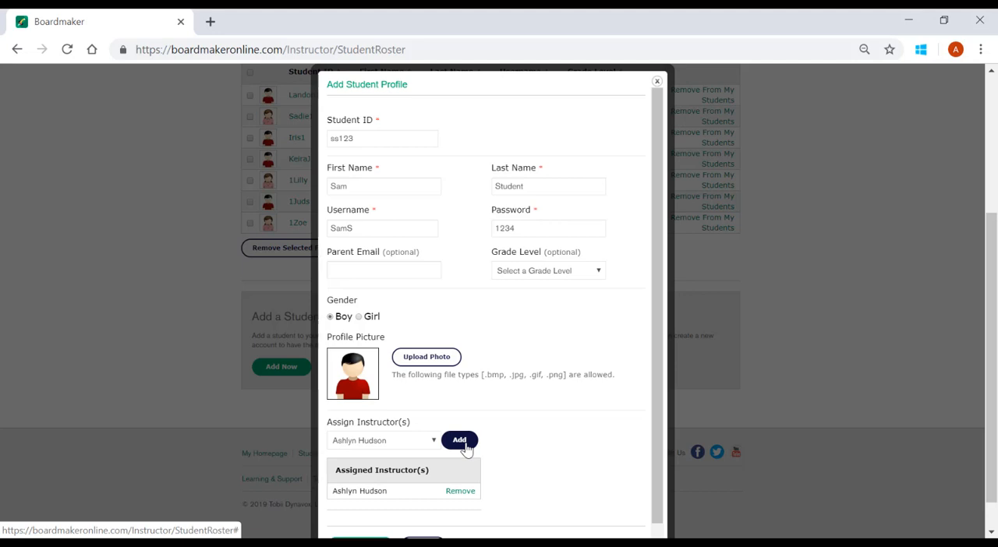
mouse_move(514, 441)
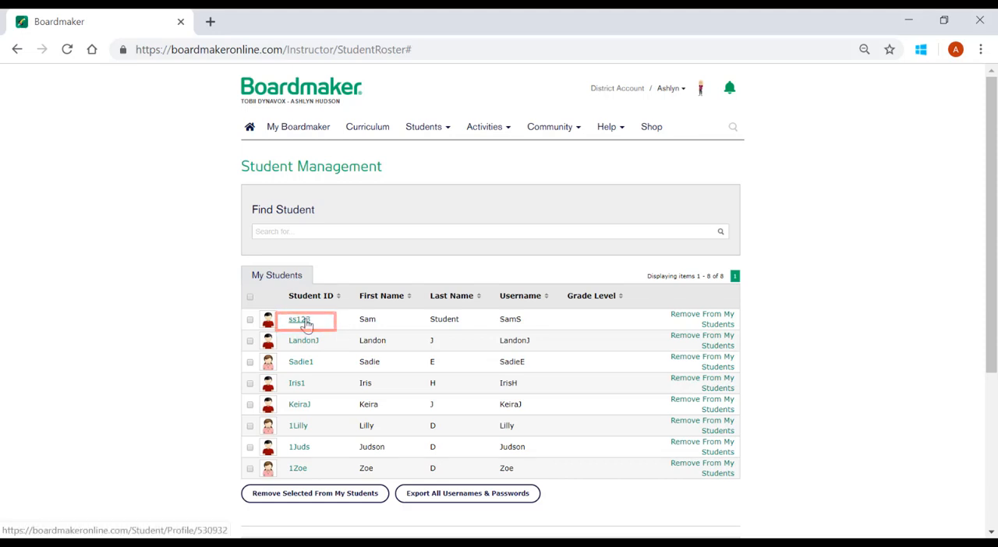
left_click(300, 319)
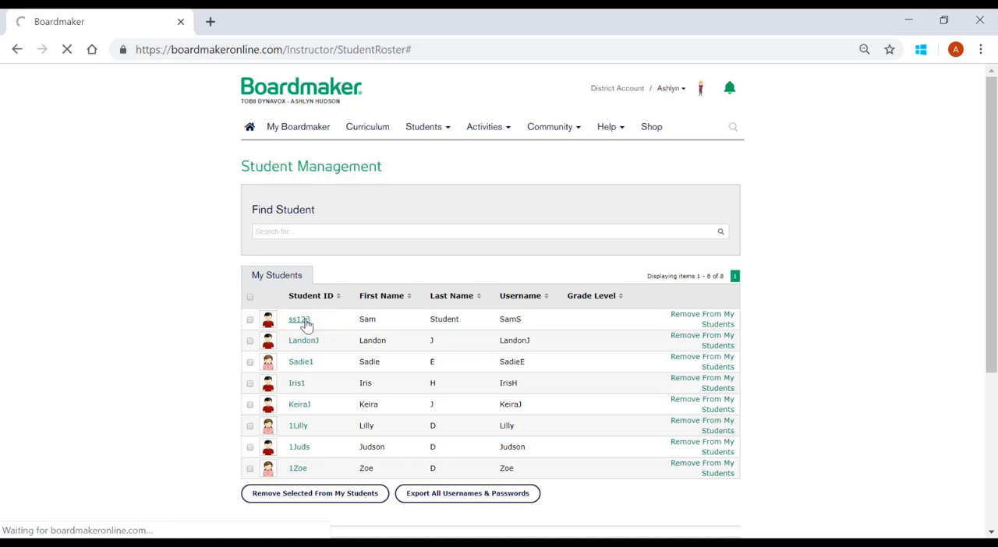
left_click(299, 319)
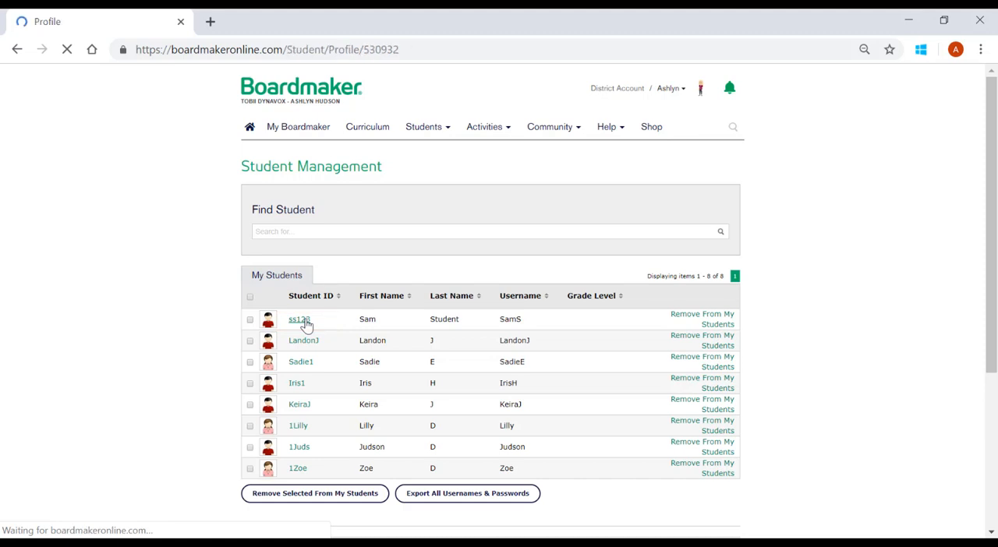
left_click(299, 318)
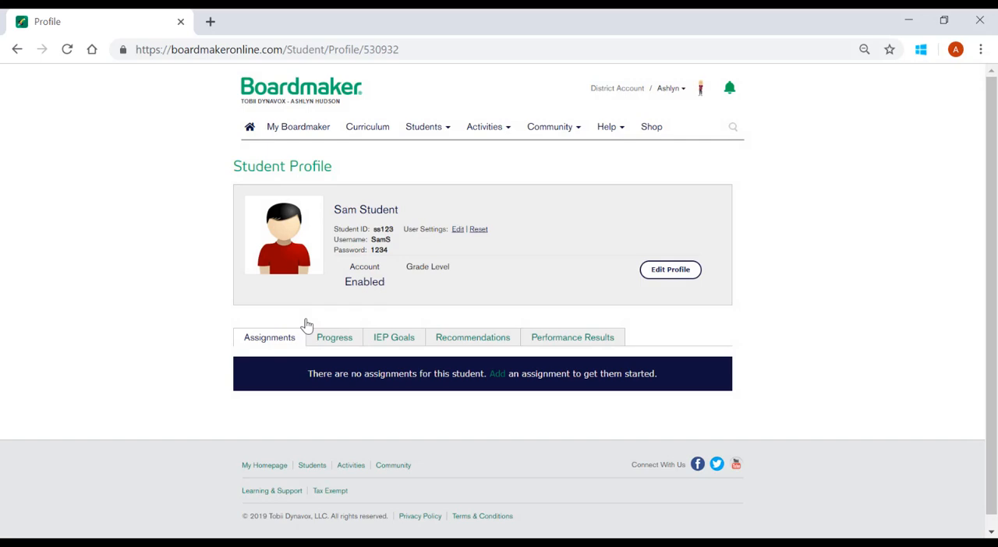